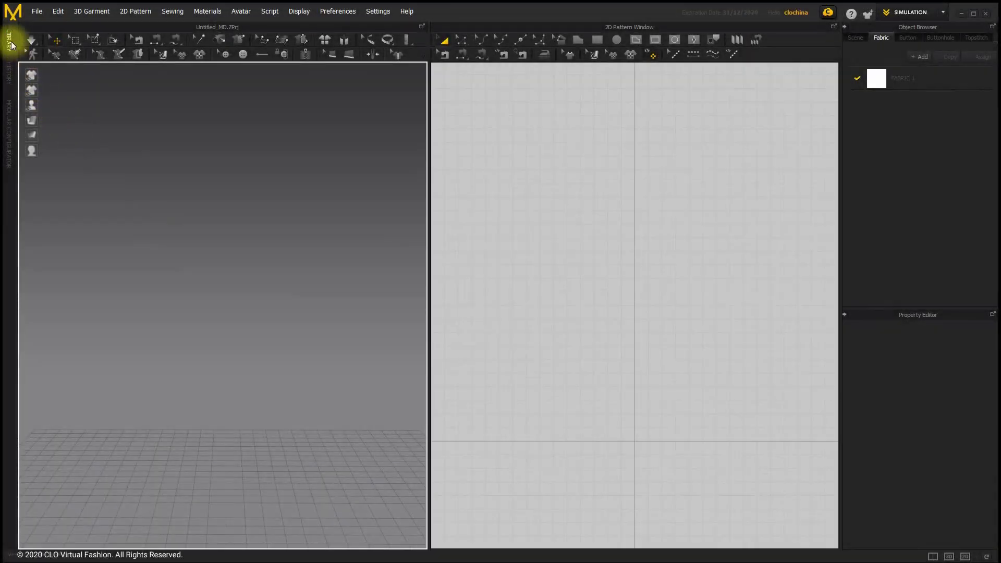
Load the Female avatar from the Library's Avatar category into the empty scene
click(9, 42)
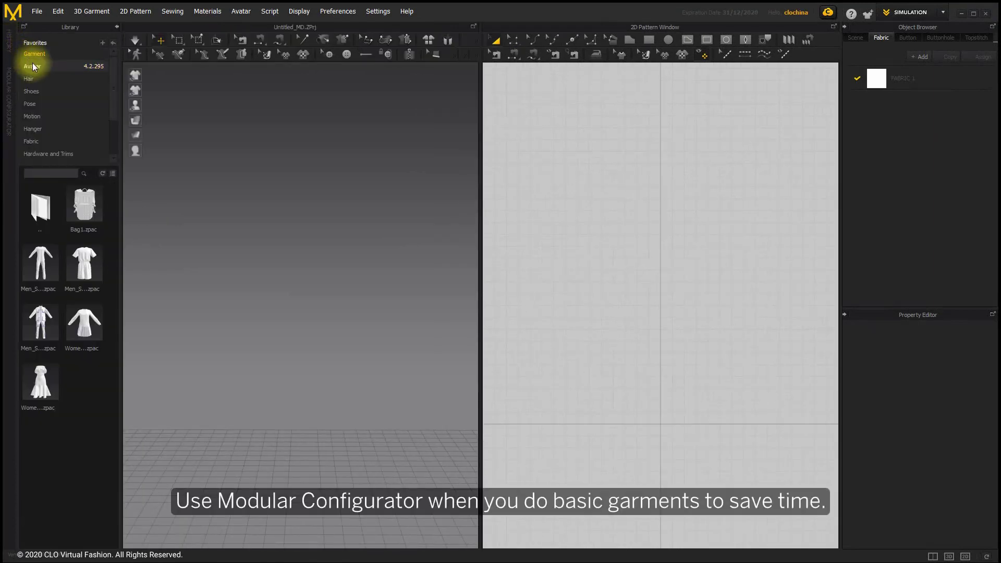
click(32, 66)
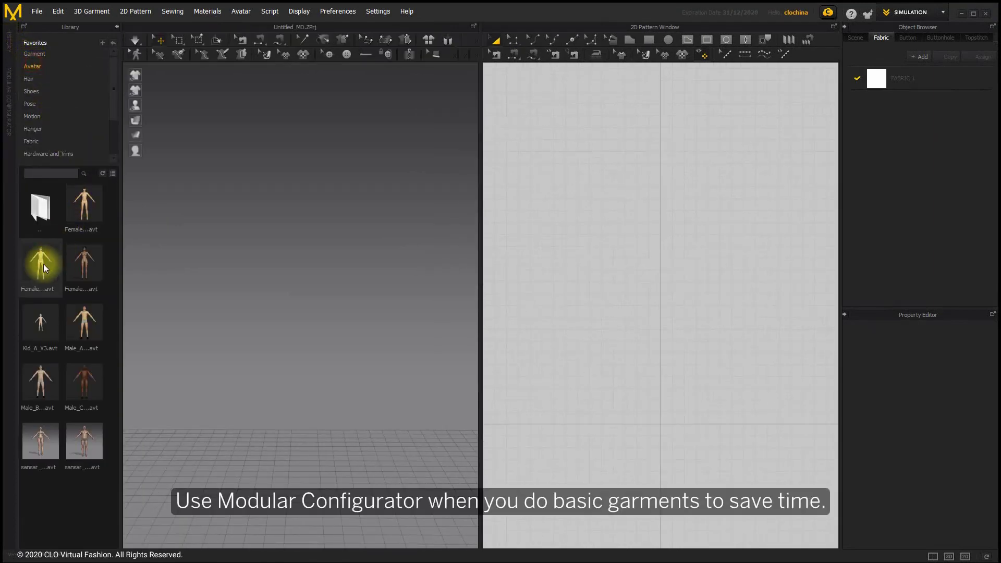
double_click(40, 264)
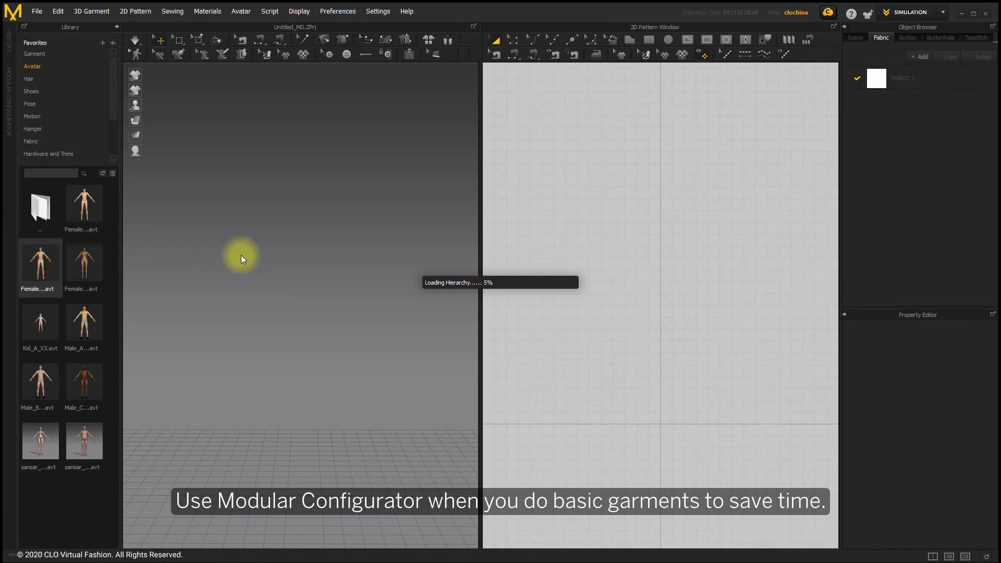
Apply the A-pose file to the avatar, confirming the Open Pose dialog
double_click(40, 260)
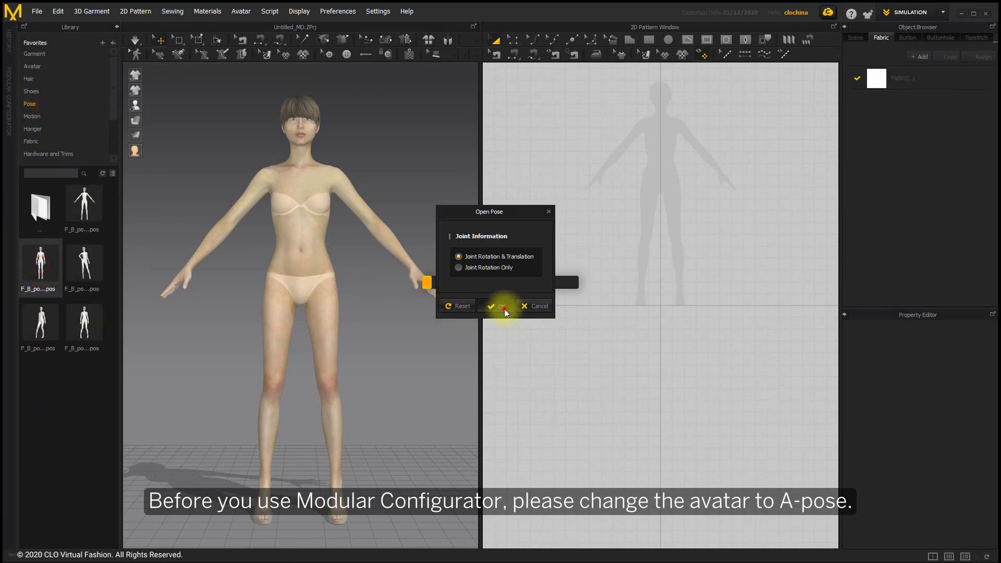
click(501, 305)
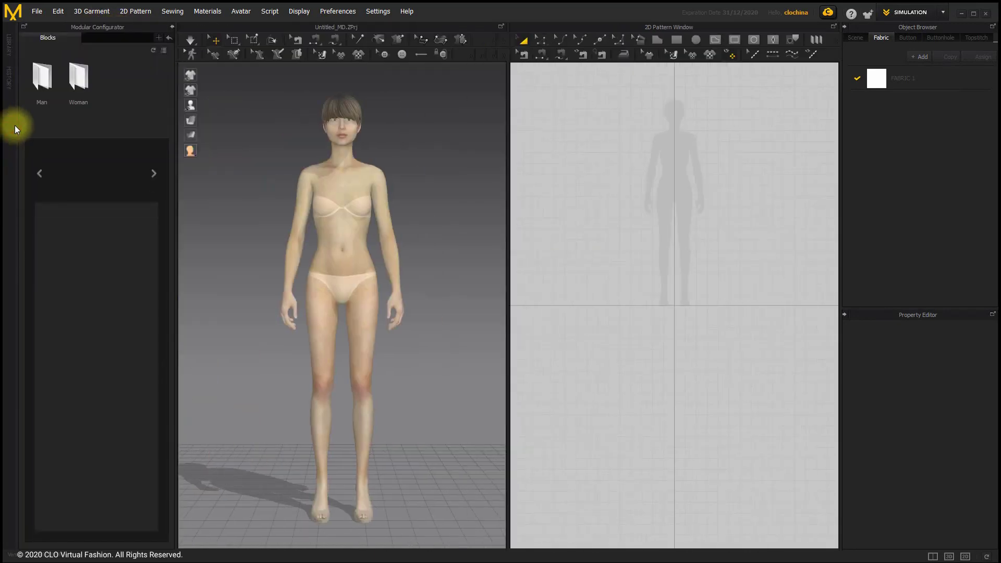
Enter the Woman block collection to reach the T-Shirts category
click(77, 76)
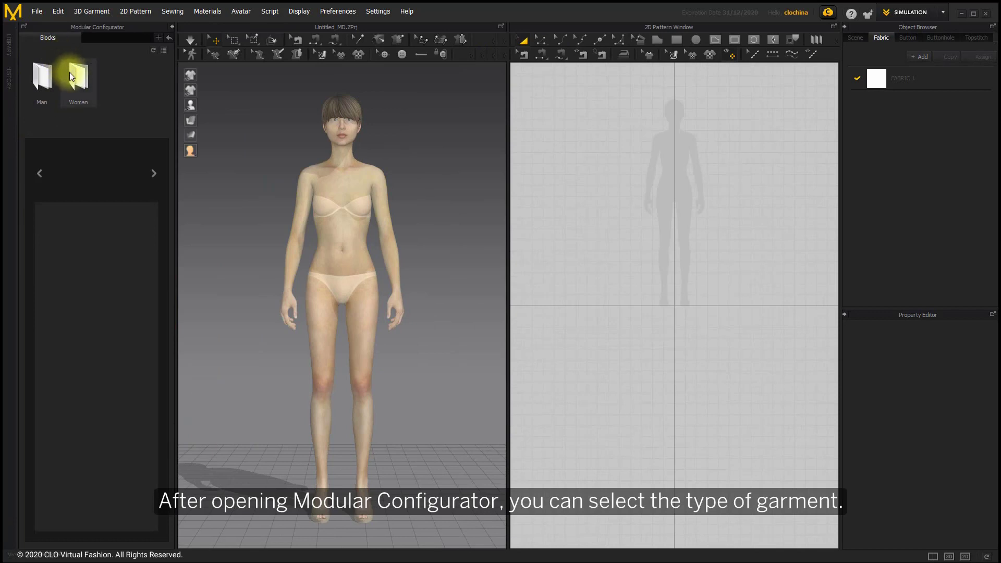
double_click(78, 76)
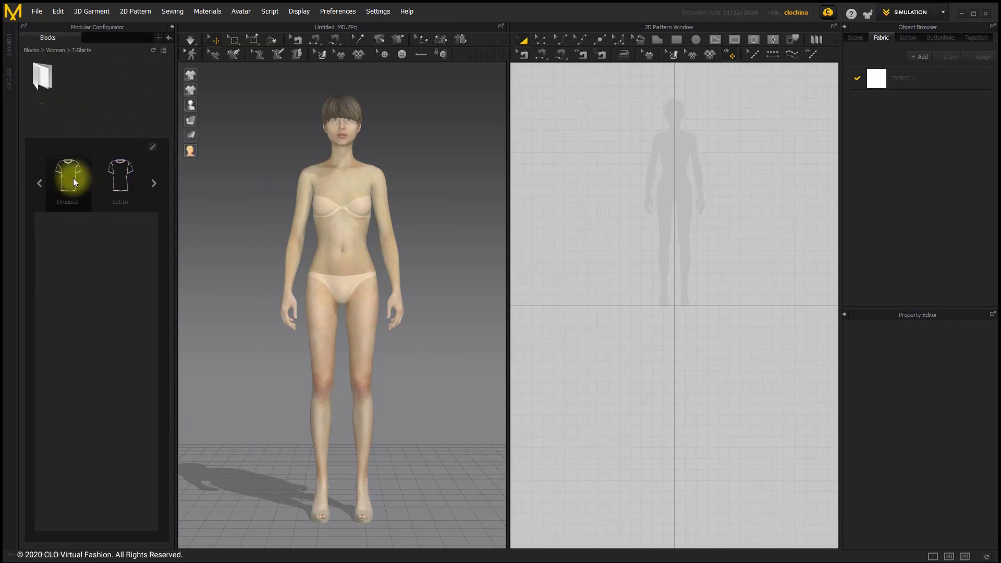
Assemble the Dropped T-shirt with the V-neck body block and clear the selection
double_click(67, 179)
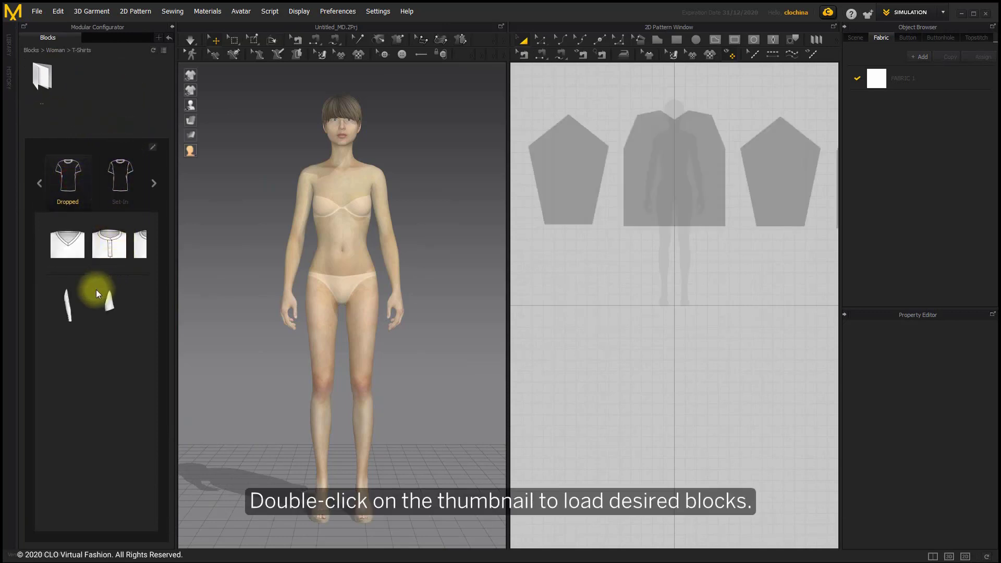
double_click(67, 241)
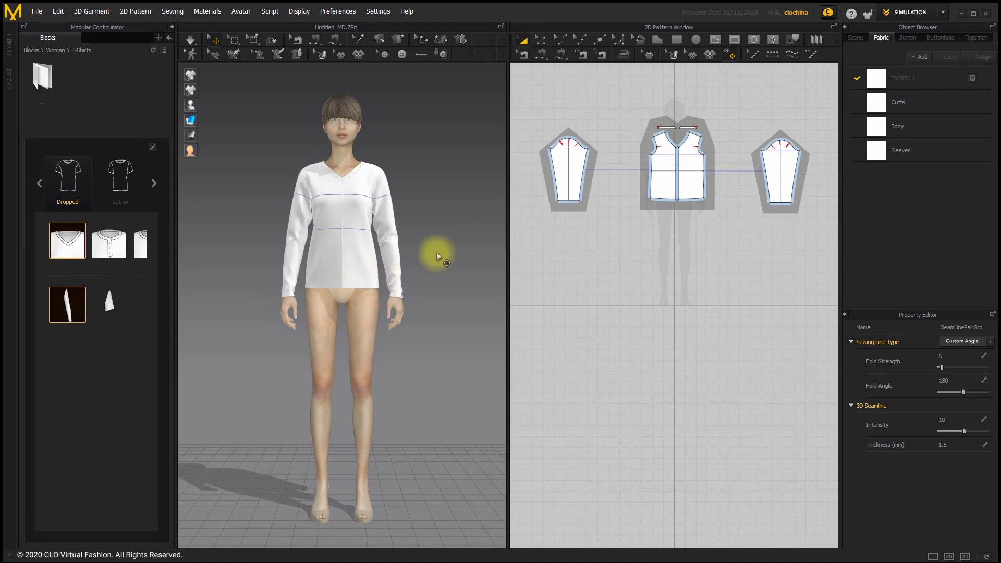
click(188, 40)
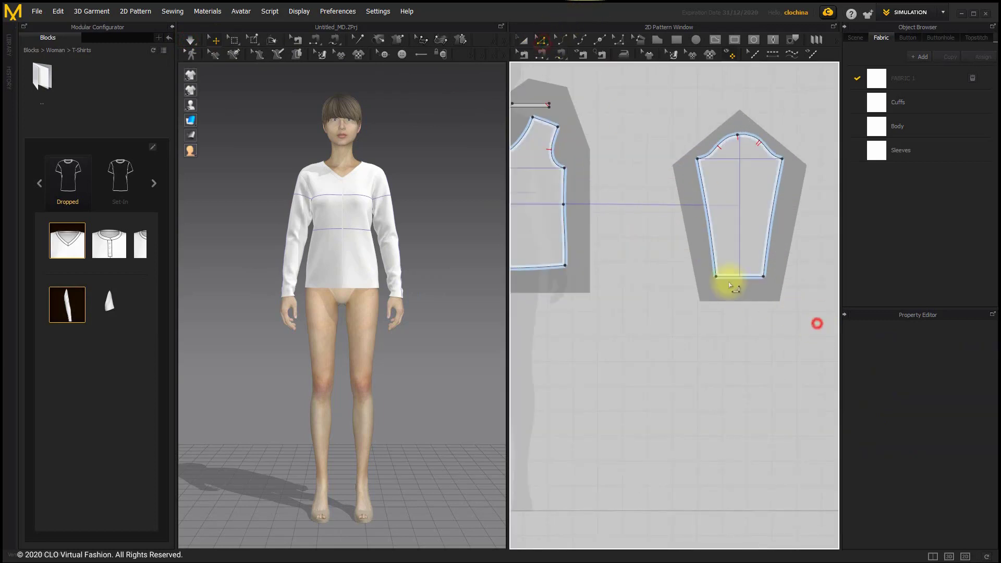
Select the sleeve hem edge, 190 mm long, with the Edit Pattern tool
click(734, 275)
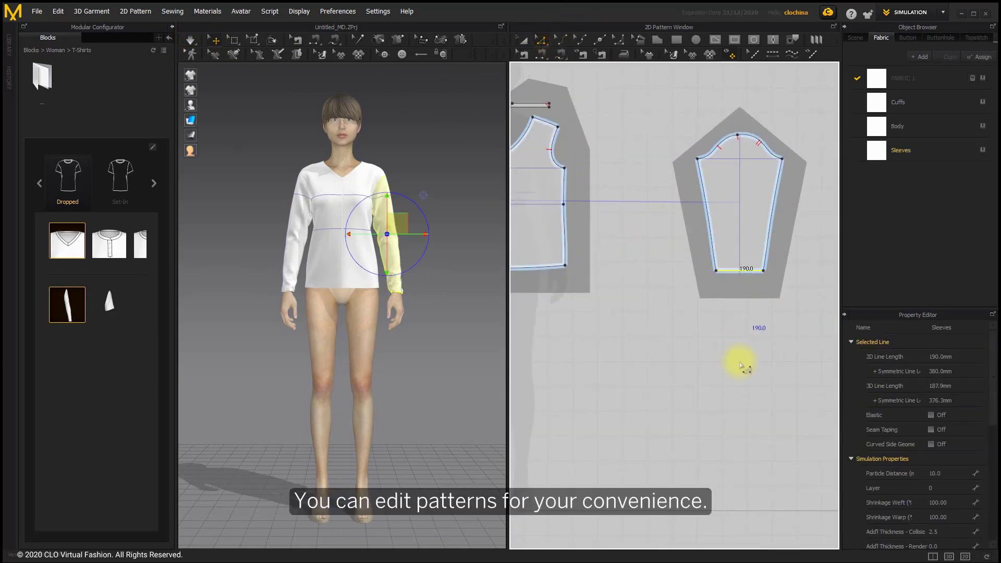